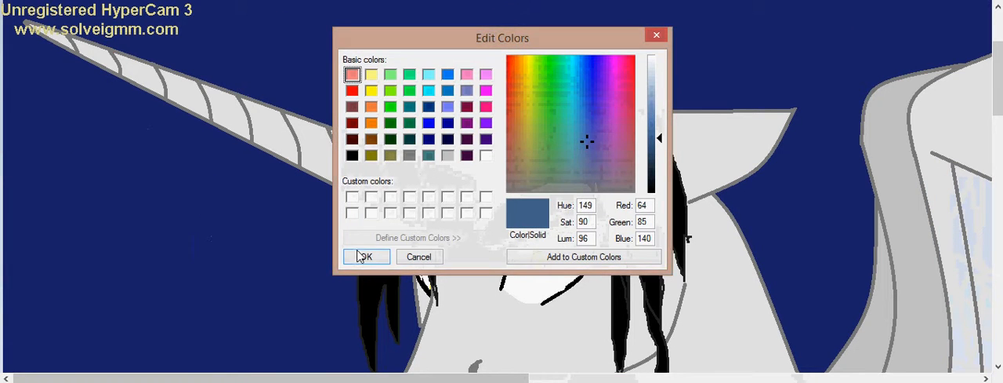
Step: Confirm the custom drawing colour Red 79, Green 104, Blue 172 in Edit Colors
{"action": "left_click", "coordinate": [365, 256]}
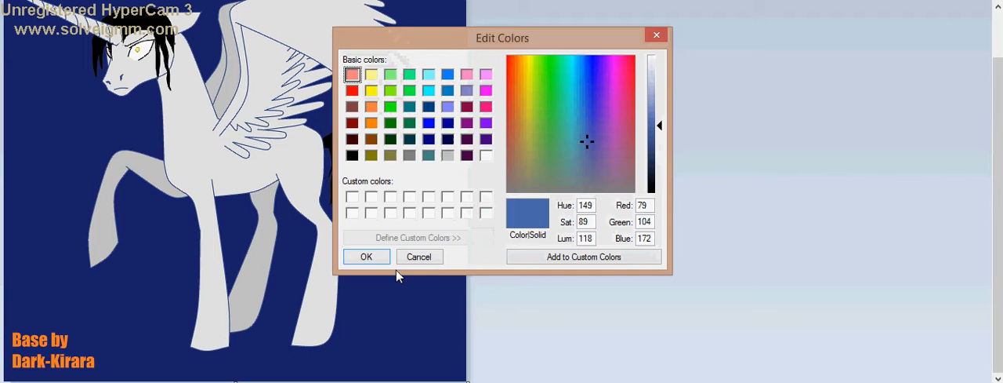
{"action": "left_click", "coordinate": [366, 256]}
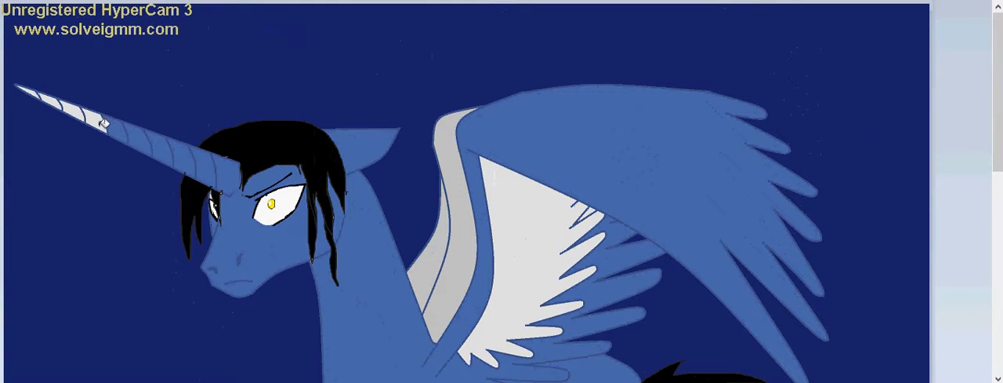
{"action": "mouse_move", "coordinate": [428, 257]}
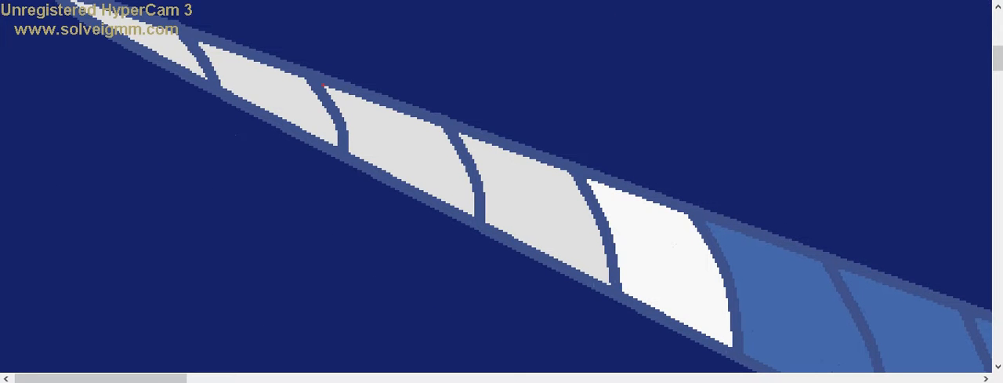
{"action": "mouse_move", "coordinate": [137, 99]}
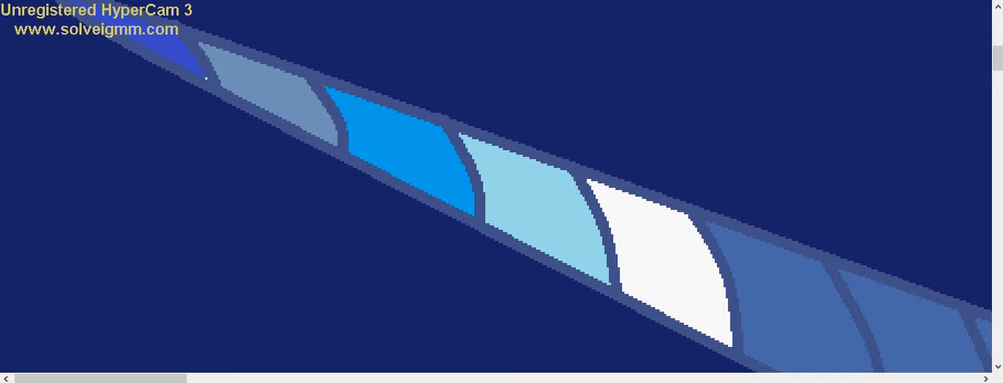
{"action": "mouse_move", "coordinate": [728, 260]}
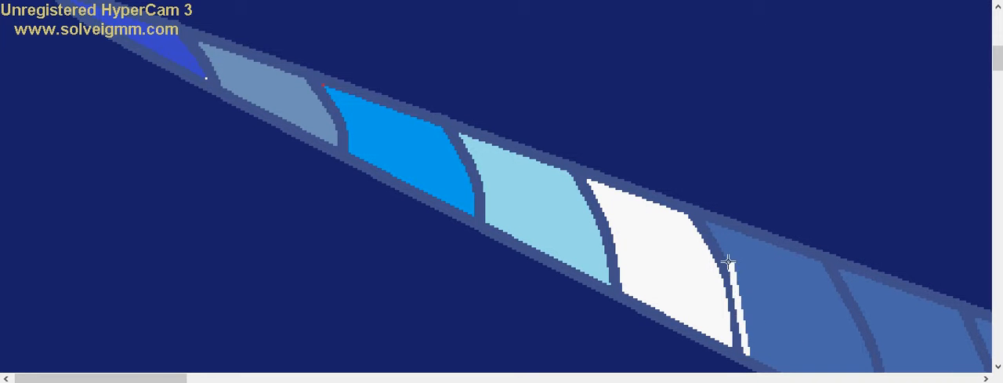
{"action": "mouse_move", "coordinate": [798, 313]}
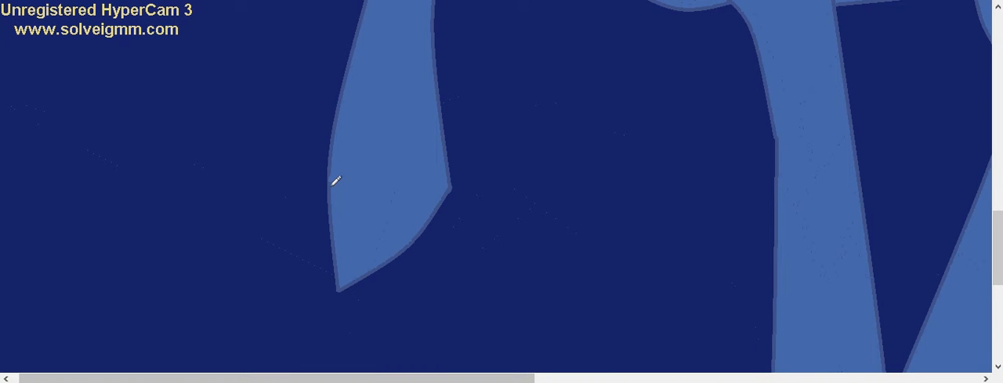
Step: Draw zigzag feather outlines above each hoof and fill the first in darker blue
{"action": "left_click_drag", "start_coordinate": [339, 176], "coordinate": [420, 102]}
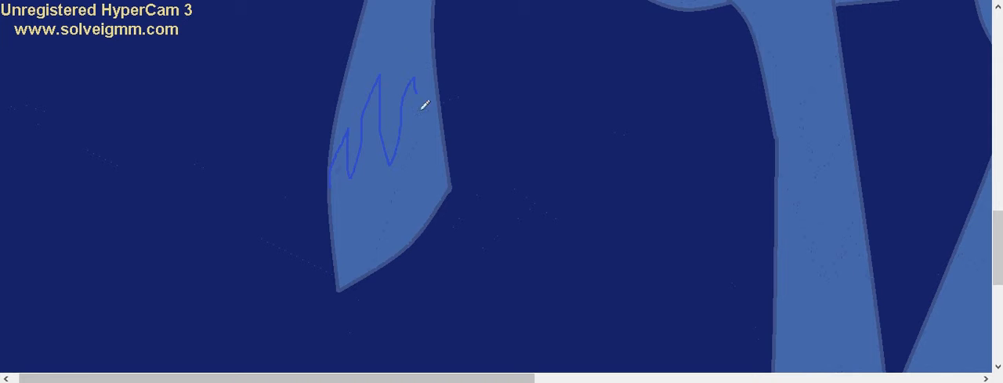
{"action": "left_click", "coordinate": [414, 197]}
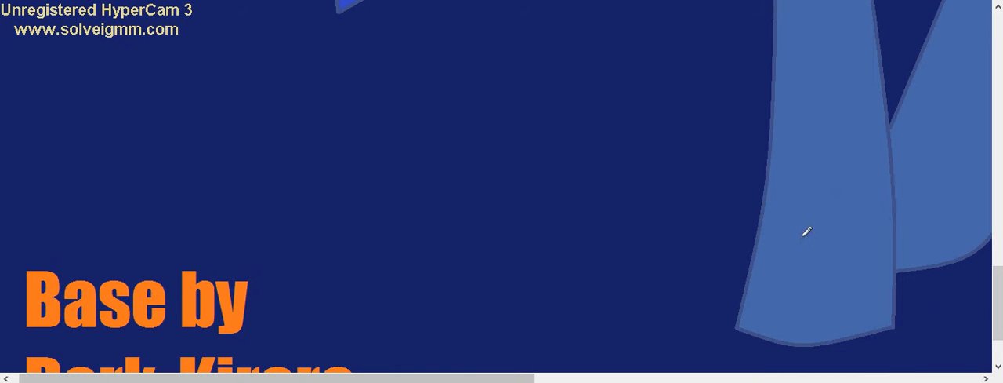
{"action": "left_click_drag", "start_coordinate": [806, 231], "coordinate": [877, 269]}
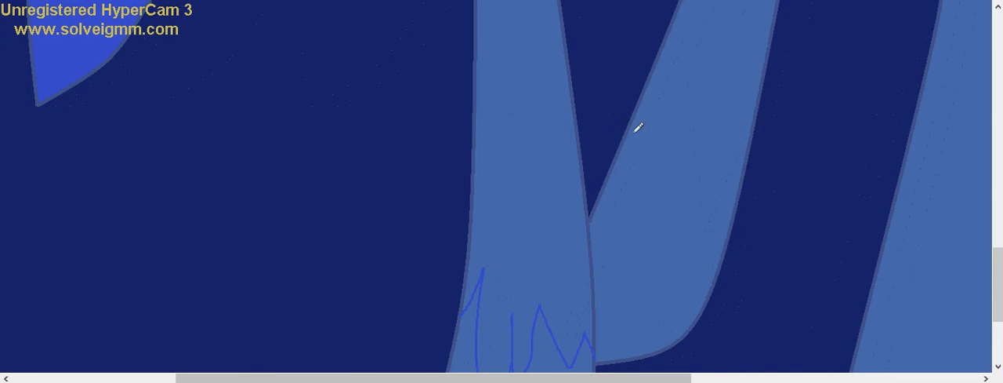
{"action": "left_click_drag", "start_coordinate": [636, 127], "coordinate": [722, 280]}
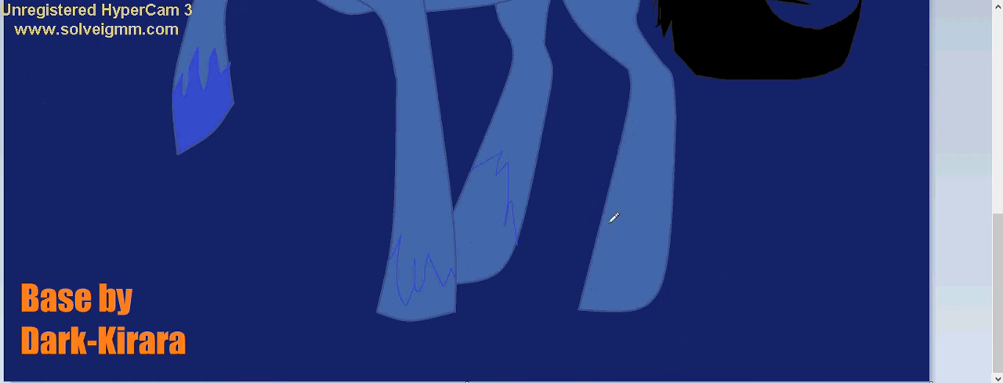
{"action": "left_click_drag", "start_coordinate": [611, 216], "coordinate": [662, 243]}
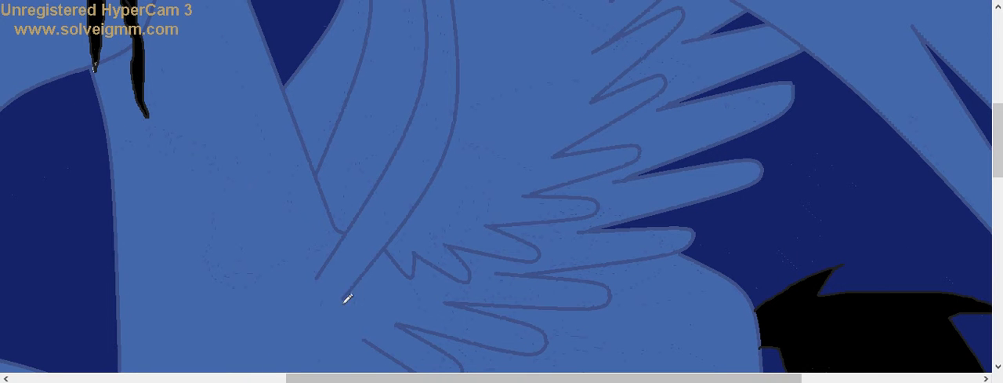
Step: Fill the remaining hoof feather markings with darker blue
{"action": "left_click_drag", "start_coordinate": [347, 297], "coordinate": [396, 355]}
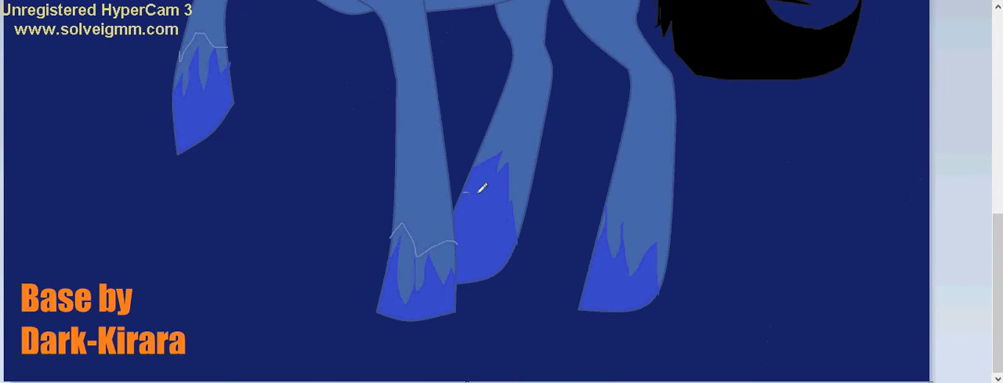
Step: Pencil a boundary across the wing and fill the feather tips darker blue
{"action": "left_click_drag", "start_coordinate": [483, 188], "coordinate": [521, 231]}
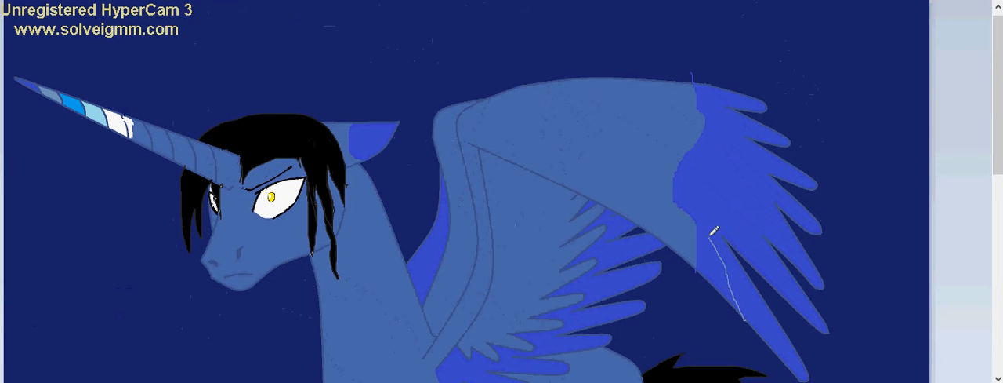
Step: Draw pale blue jagged feather shapes above one dark hoof marking
{"action": "left_click_drag", "start_coordinate": [715, 231], "coordinate": [725, 80]}
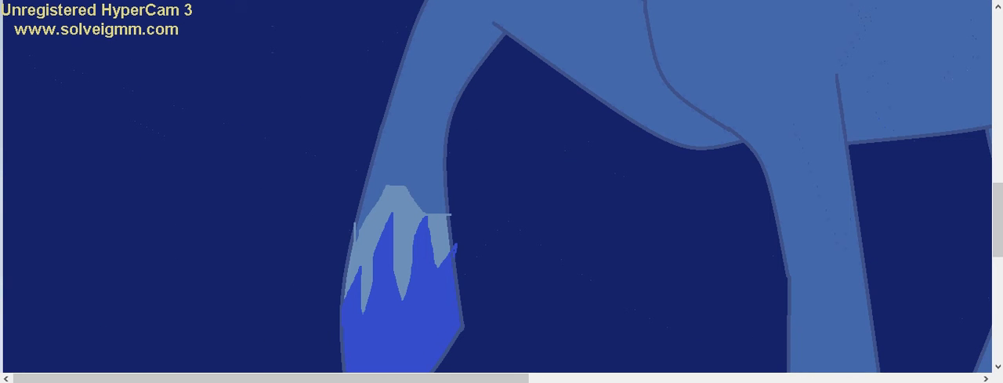
Step: Add pale feather layers on the hooves and bright blue curved bands across the legs
{"action": "left_click_drag", "start_coordinate": [364, 193], "coordinate": [452, 178]}
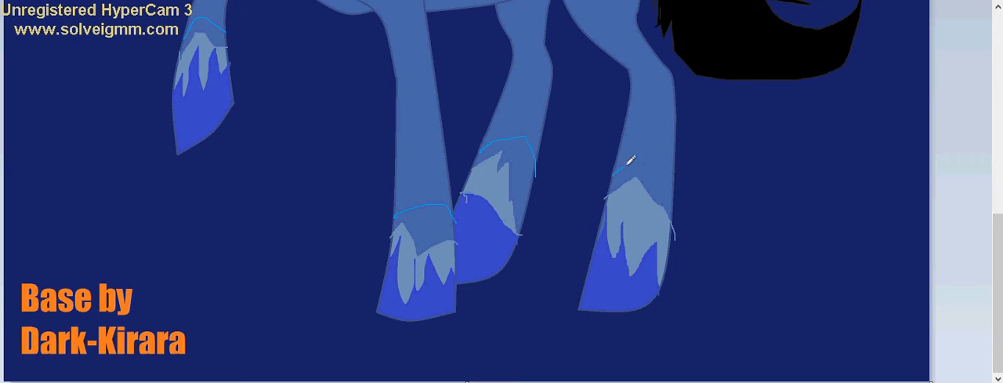
{"action": "left_click_drag", "start_coordinate": [631, 157], "coordinate": [674, 194]}
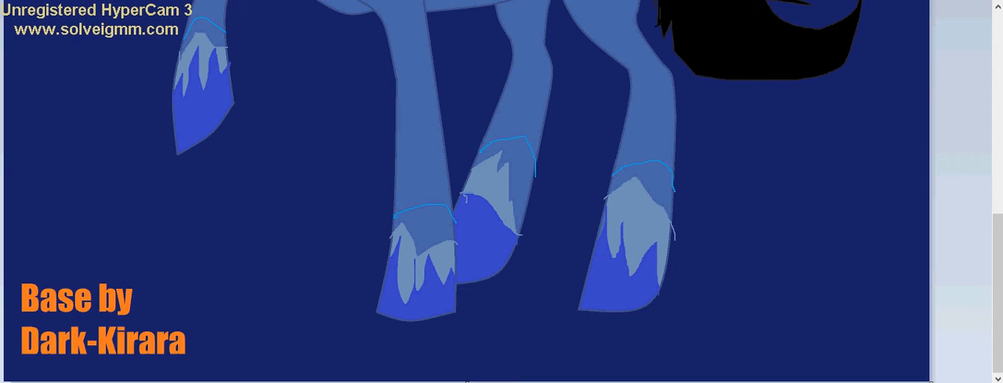